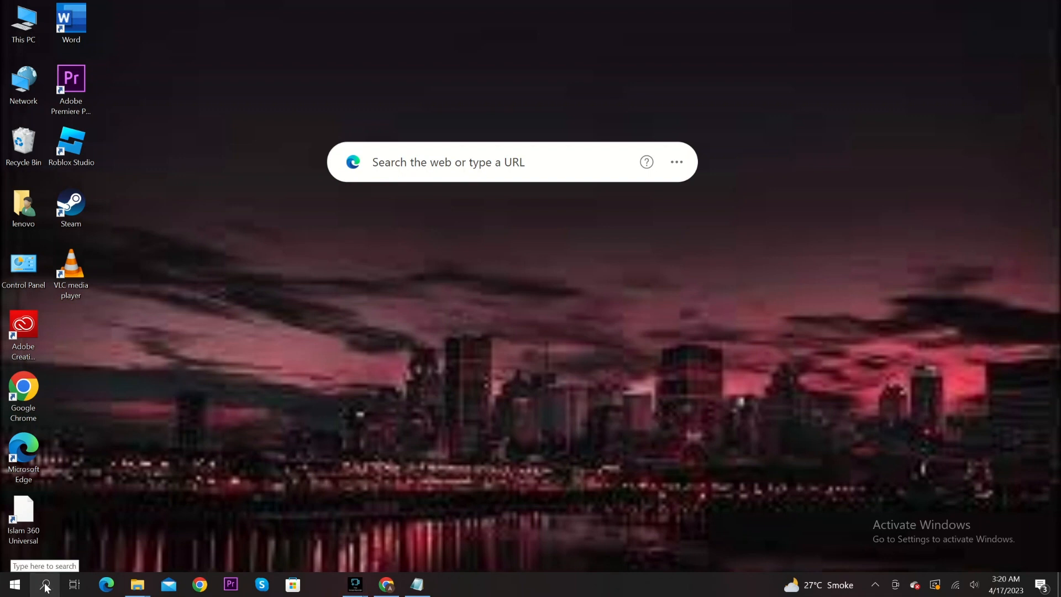
# - Run the sfc /scannow system file check from a Command Prompt launched via Windows search
pyautogui.click(46, 584)
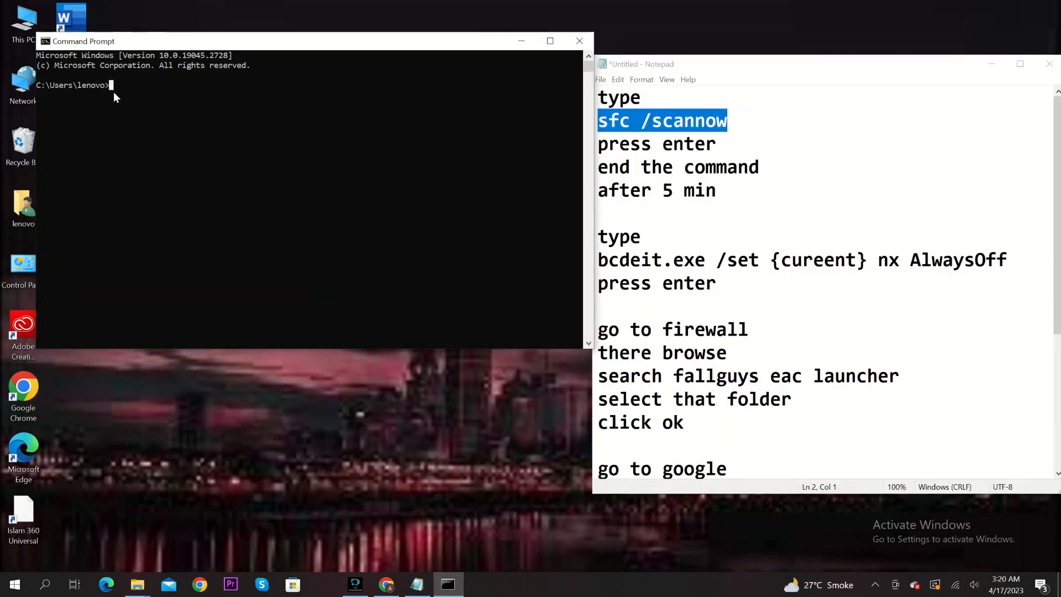
pyautogui.write('sfc /scannow')
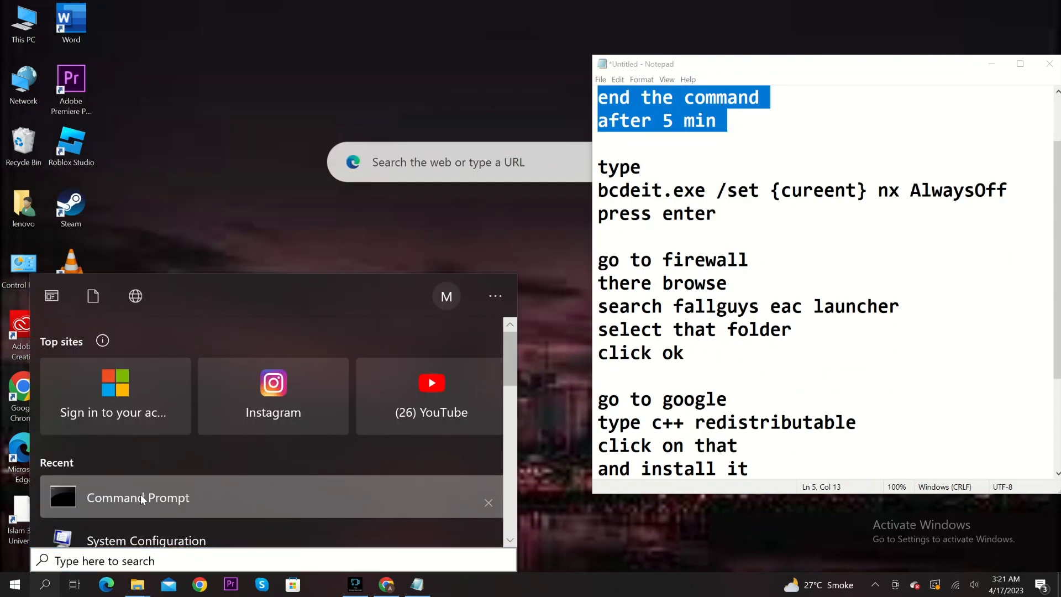
# - Relaunch Command Prompt and run bcdedit.exe /set {current} nx AlwaysOff
pyautogui.click(137, 497)
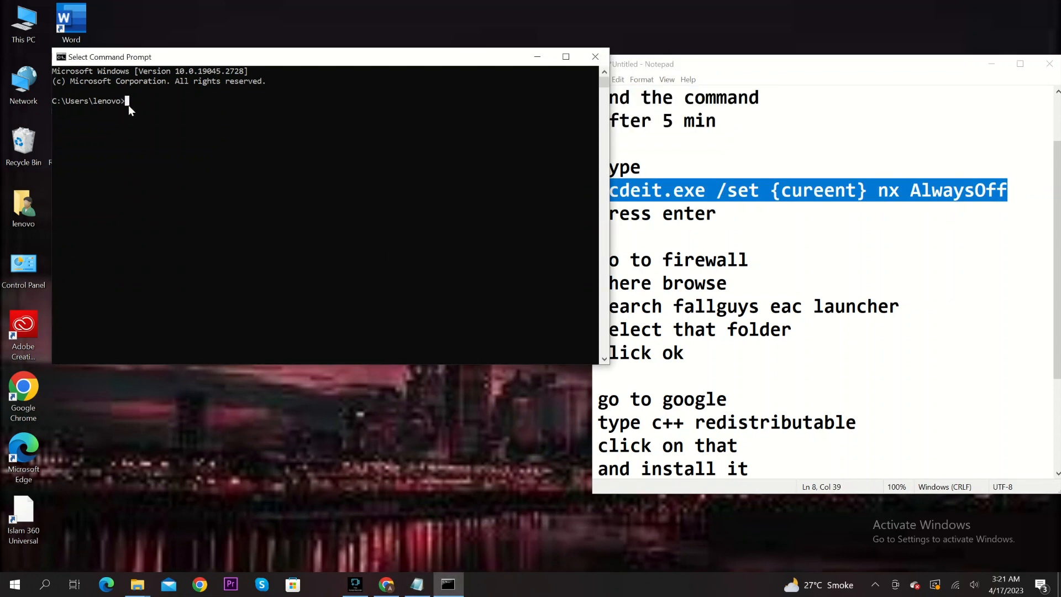
pyautogui.write('bcdeit.exe /set {cureent} nx AlwaysOff')
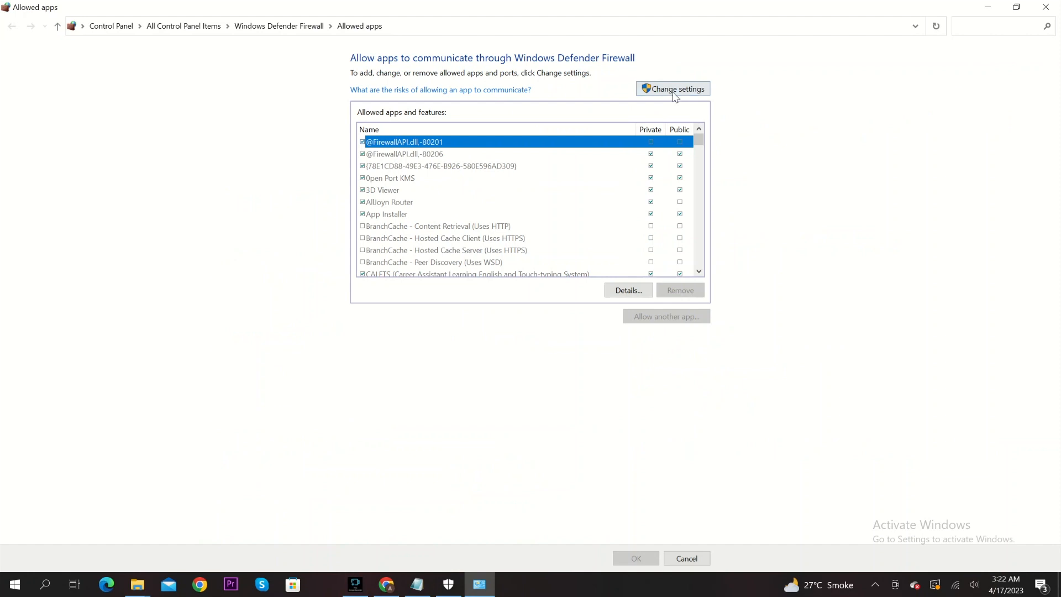
# - Make the firewall's allowed apps editable and browse for a new app to allow
pyautogui.click(672, 89)
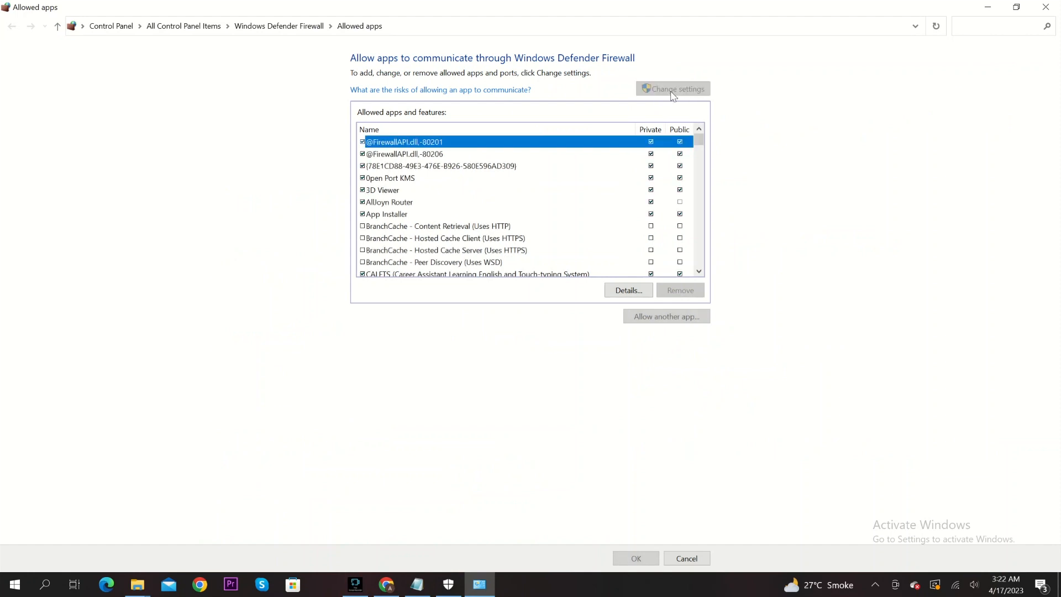
pyautogui.click(665, 316)
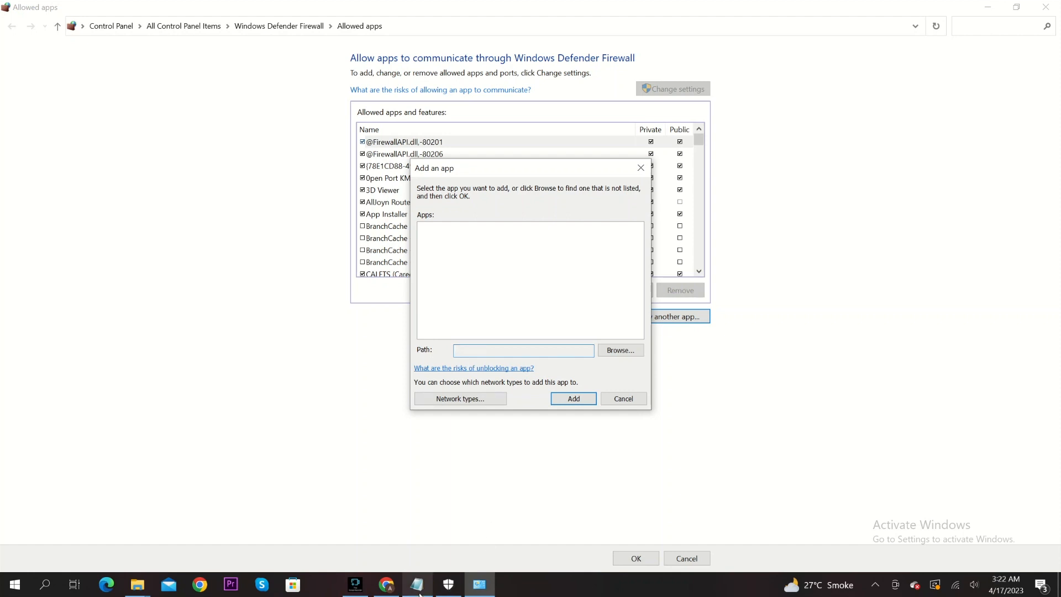
pyautogui.click(418, 583)
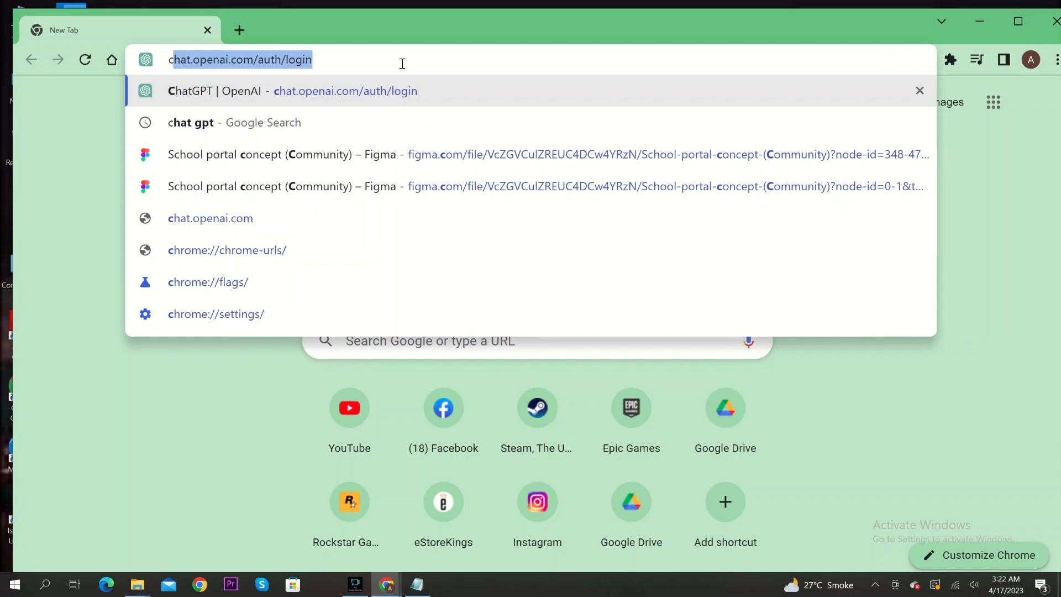
# - Search the web for 'c++' from the Chrome address bar
pyautogui.write('c++')
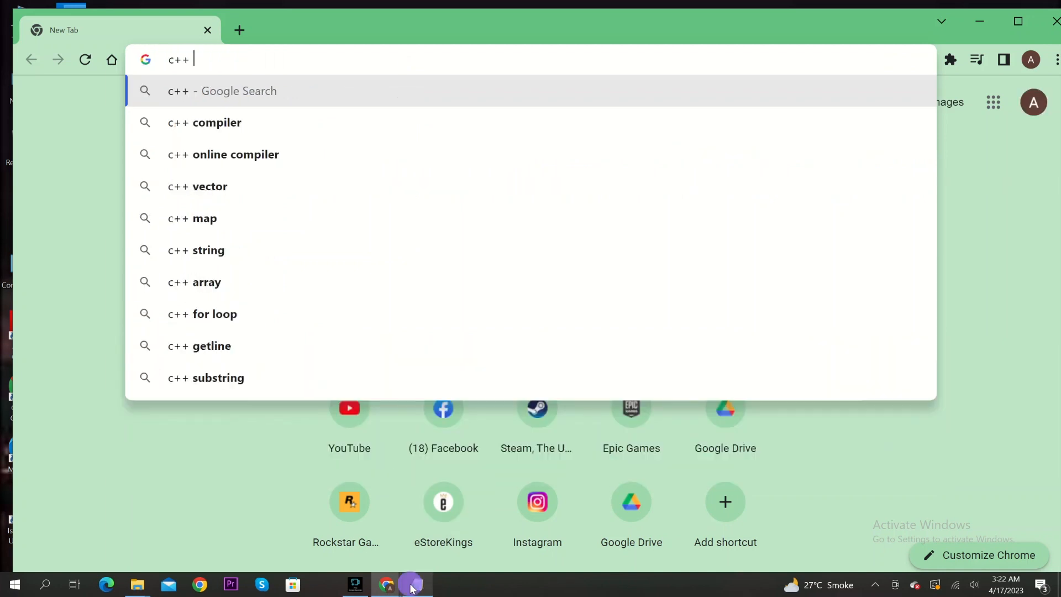